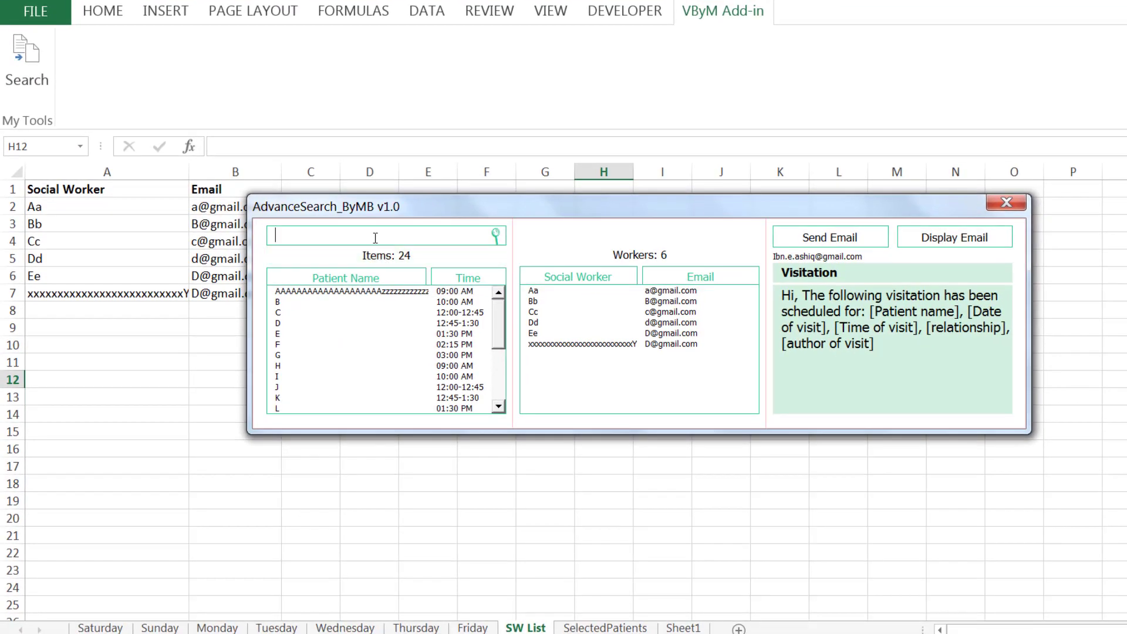
Filter the AdvanceSearch patient list with the letter 'a', leaving two matches.
{"action": "type", "text": "a"}
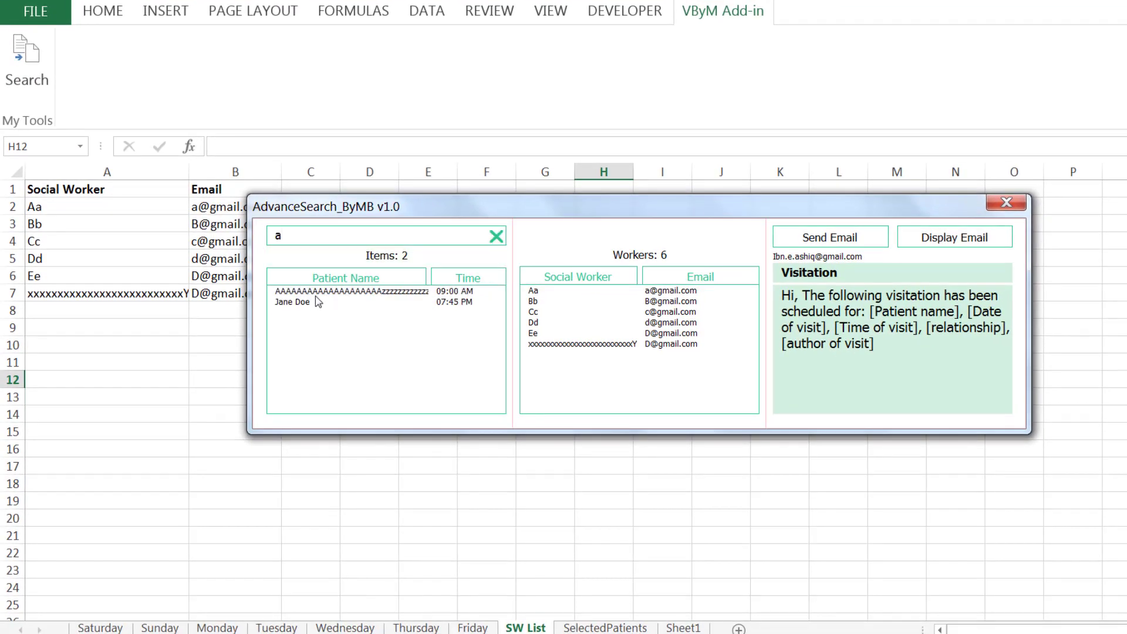
Select Jane Doe's Monday 07:45 PM visit instead of the 09:00 AM patient.
{"action": "left_click", "coordinate": [345, 291]}
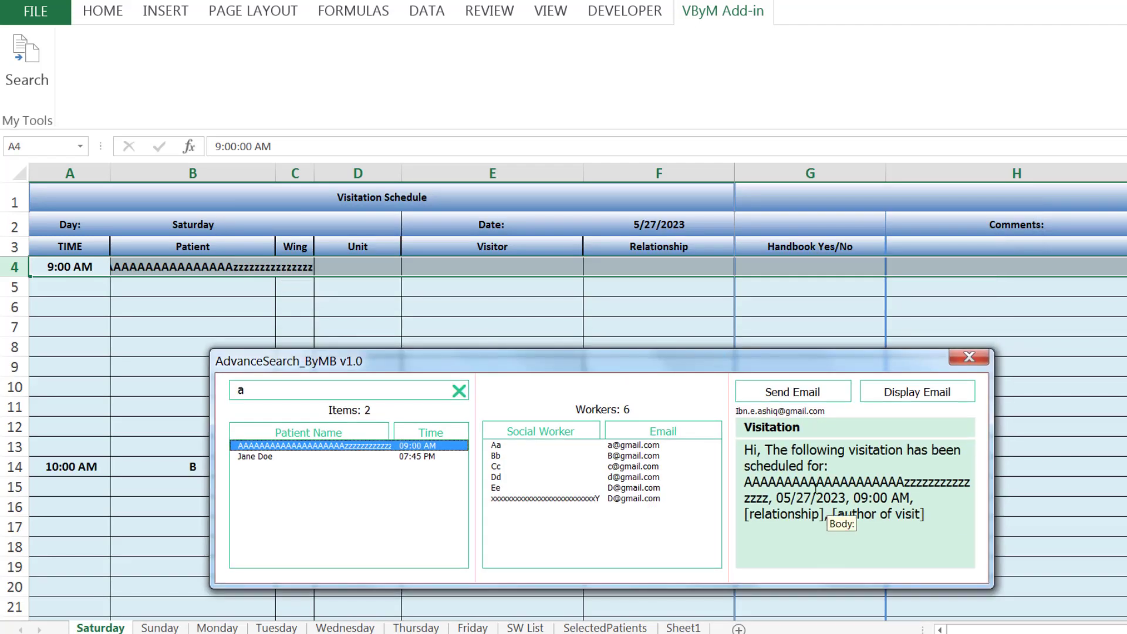
{"action": "left_click", "coordinate": [302, 456]}
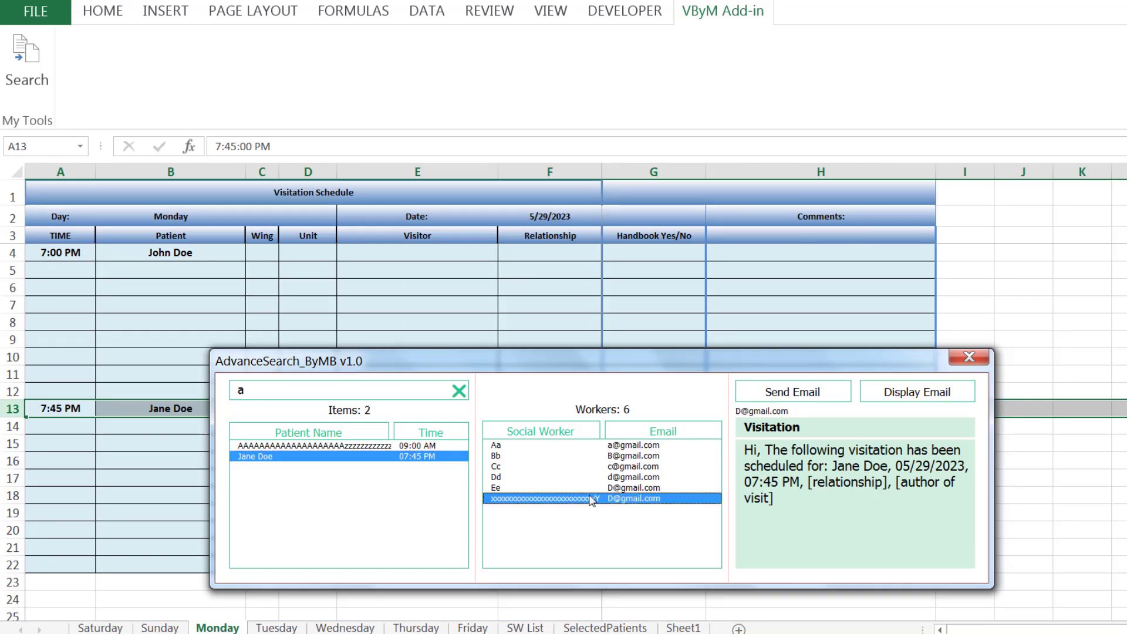
{"action": "left_click", "coordinate": [538, 476]}
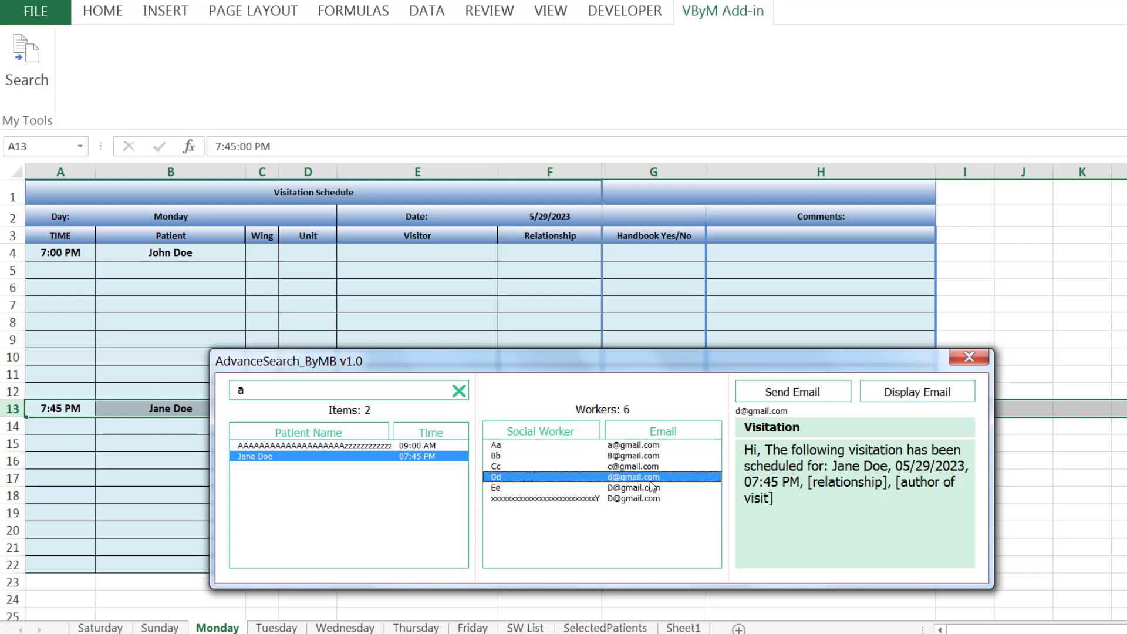
{"action": "left_click", "coordinate": [562, 498]}
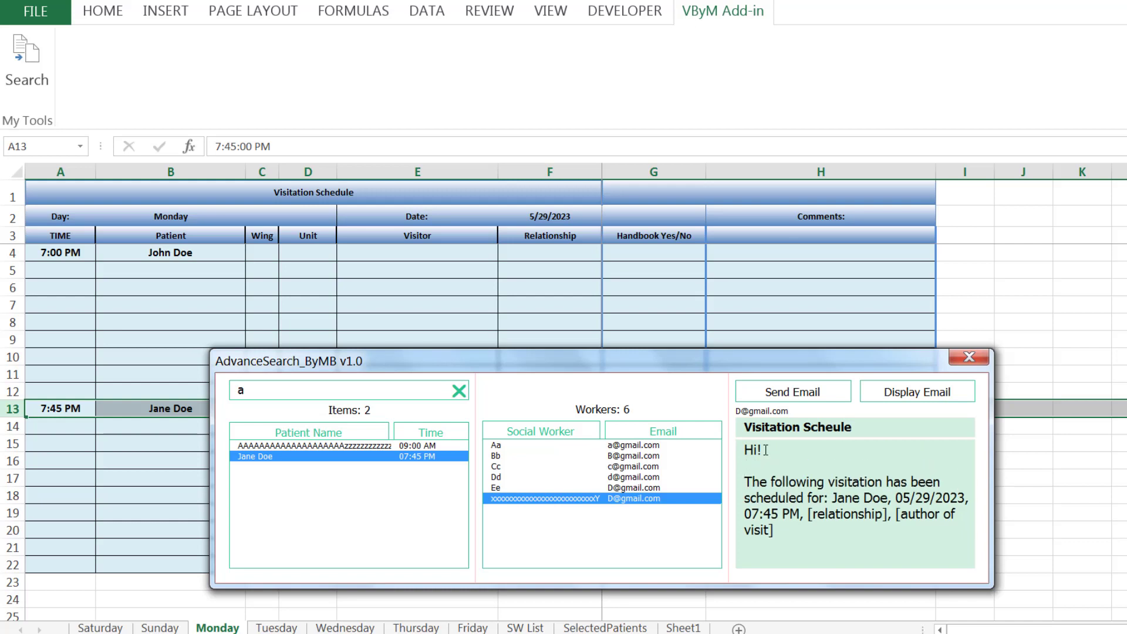
{"action": "scroll", "scroll_direction": "down", "scroll_amount": 3}
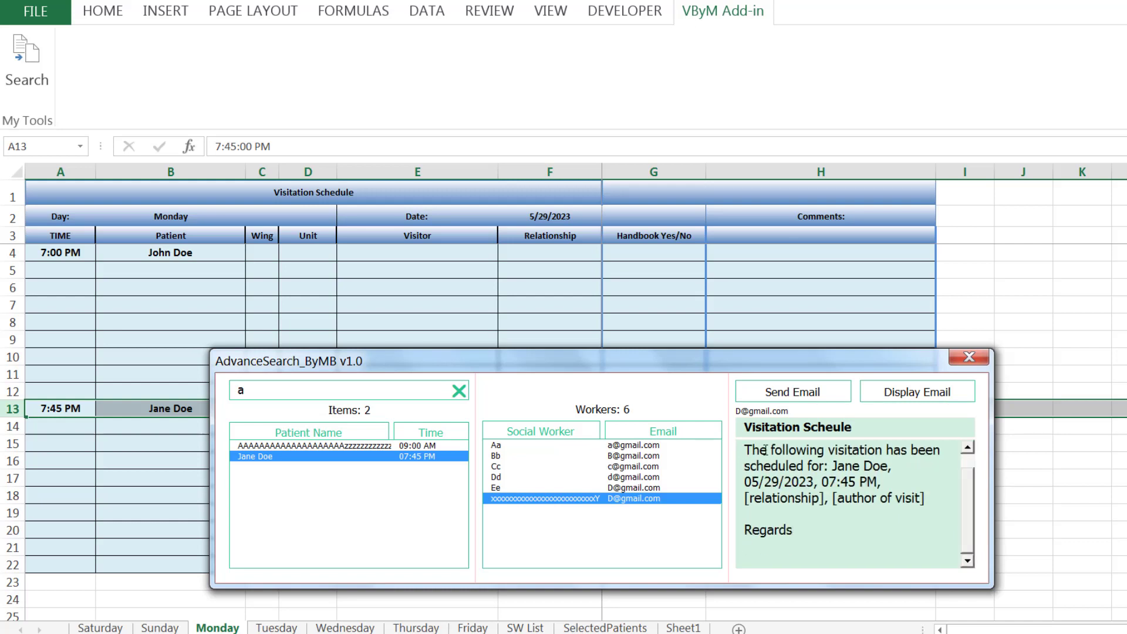
{"action": "left_click", "coordinate": [916, 392]}
{"action": "type", "text": "MBA"}
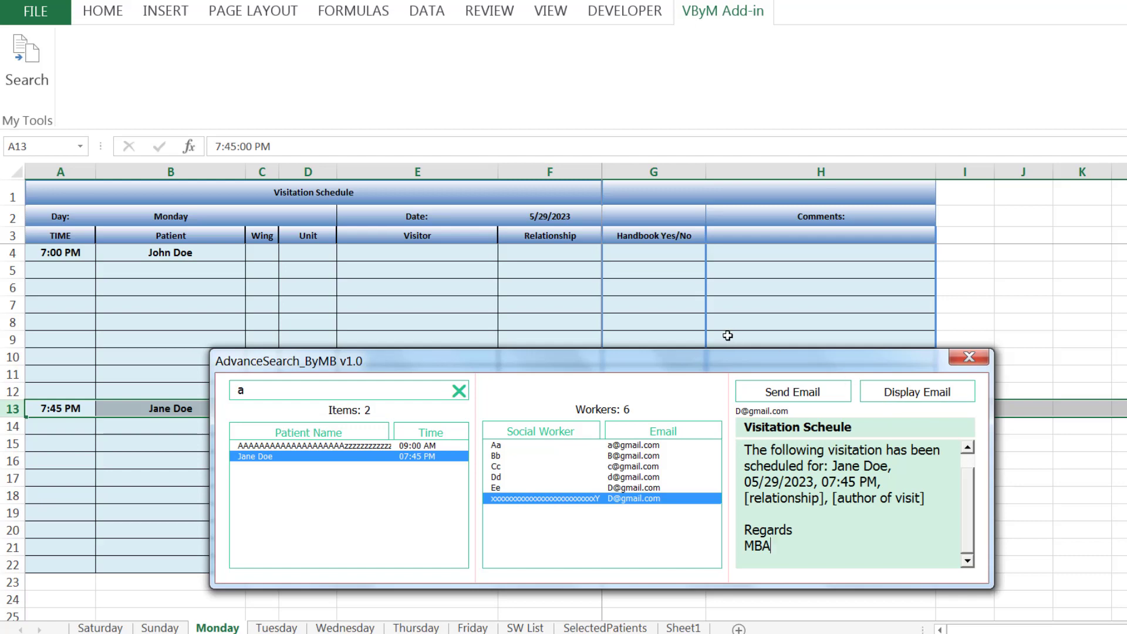
{"action": "left_click", "coordinate": [793, 391]}
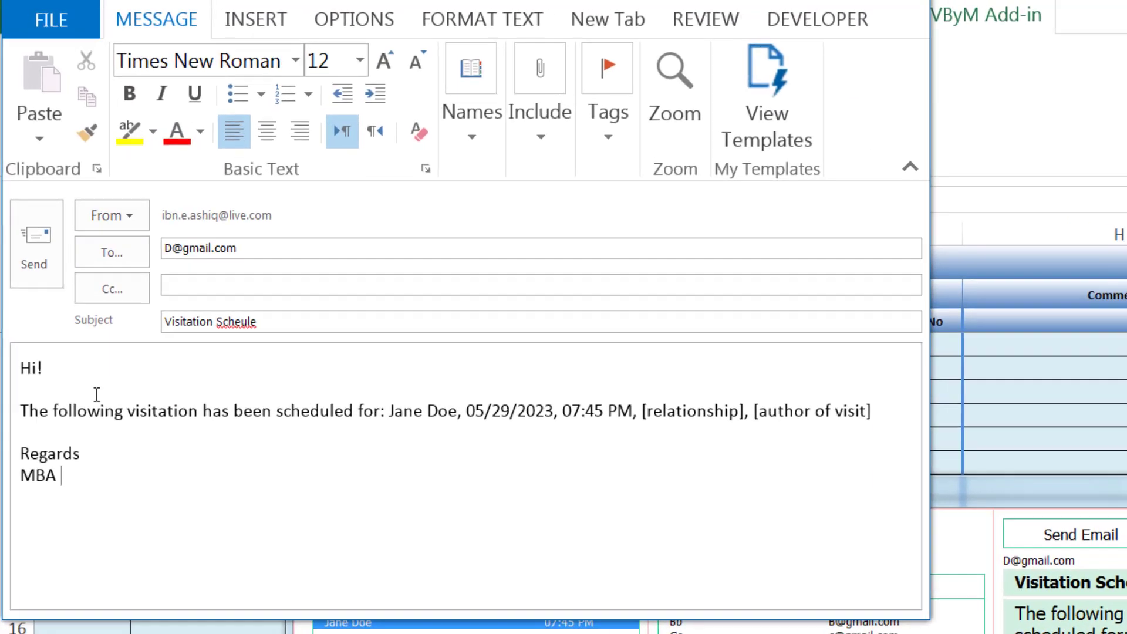